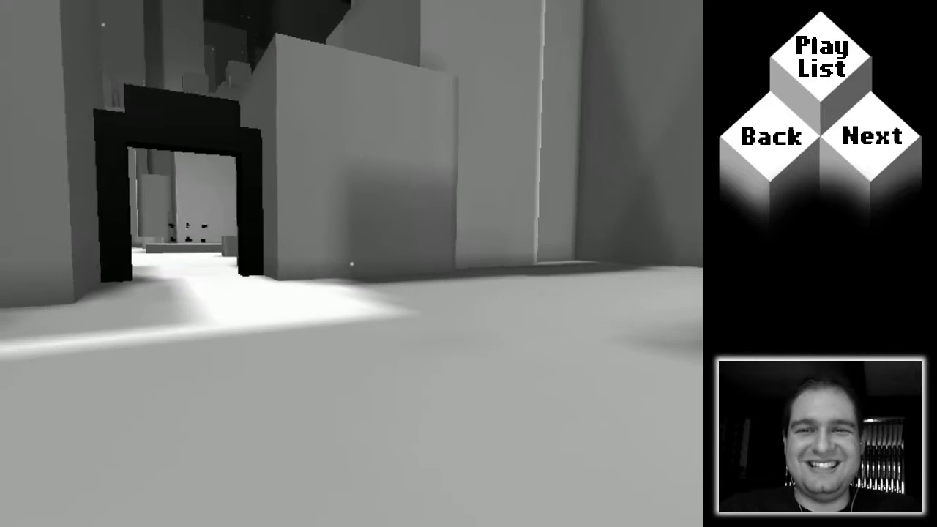
- Walk forward through the white room, surveying the floating black block pieces and wall shapes
key(w)
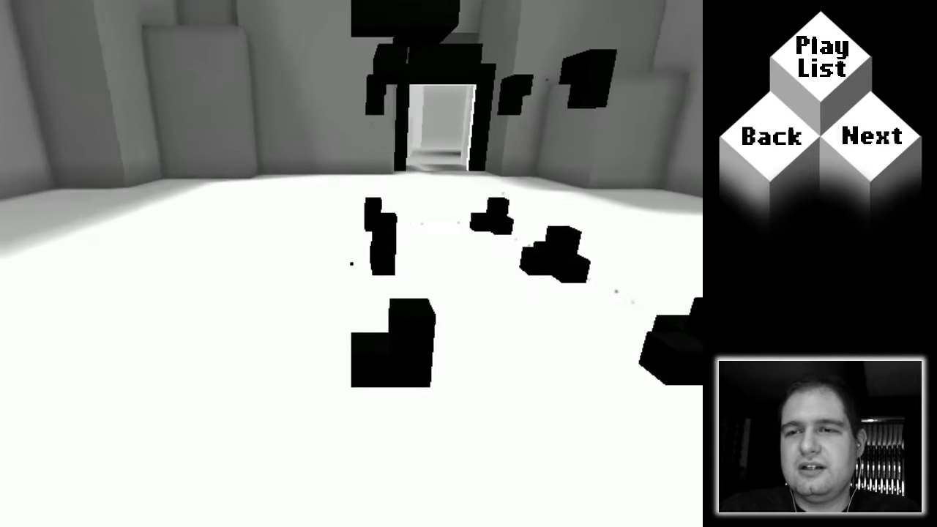
mouse_move(351, 264)
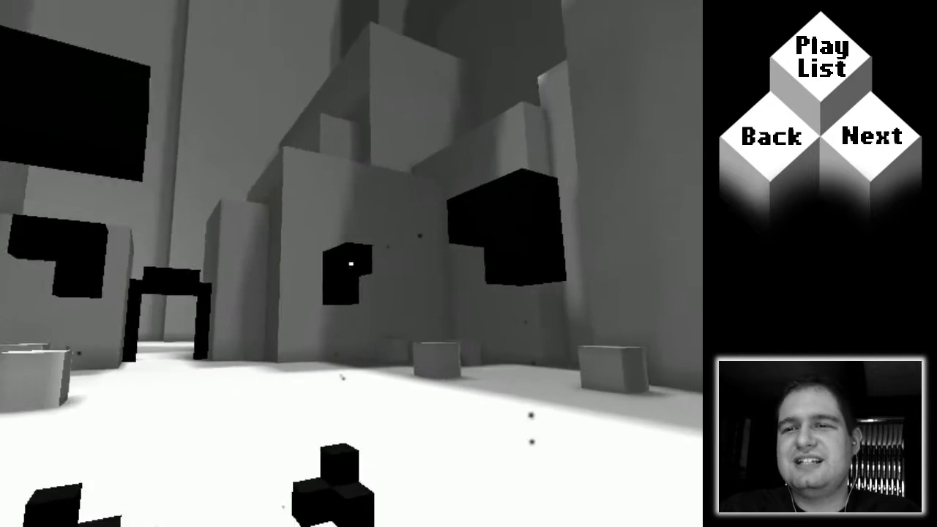
mouse_move(348, 264)
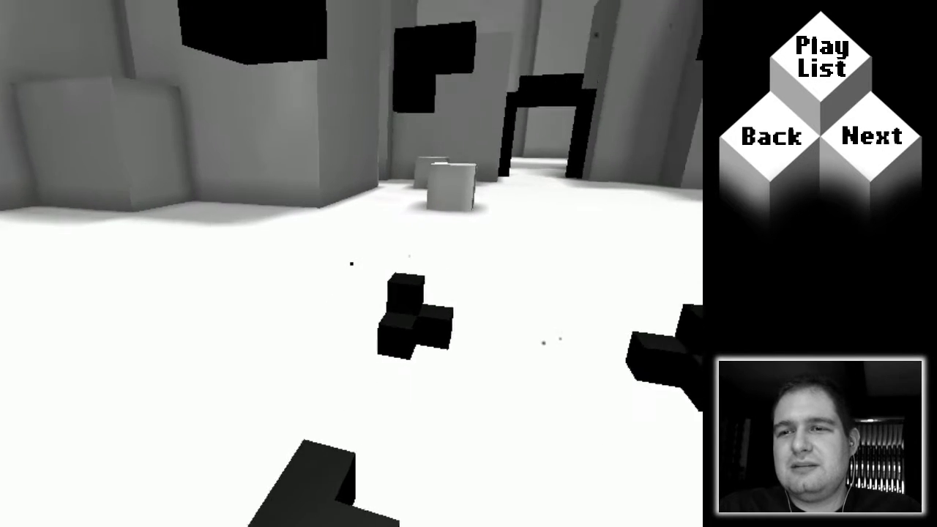
mouse_move(352, 263)
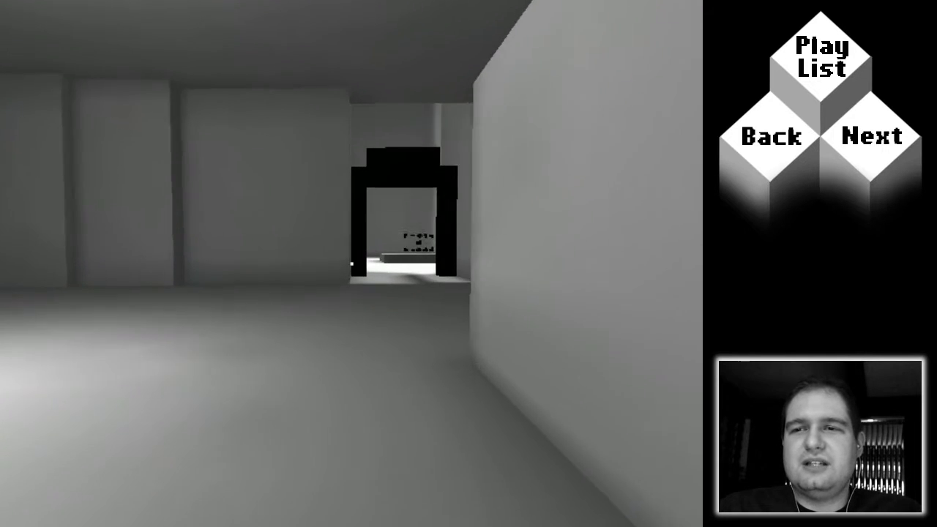
- Walk forward along the grey corridor onto the large gray block below the bright opening
key(w)
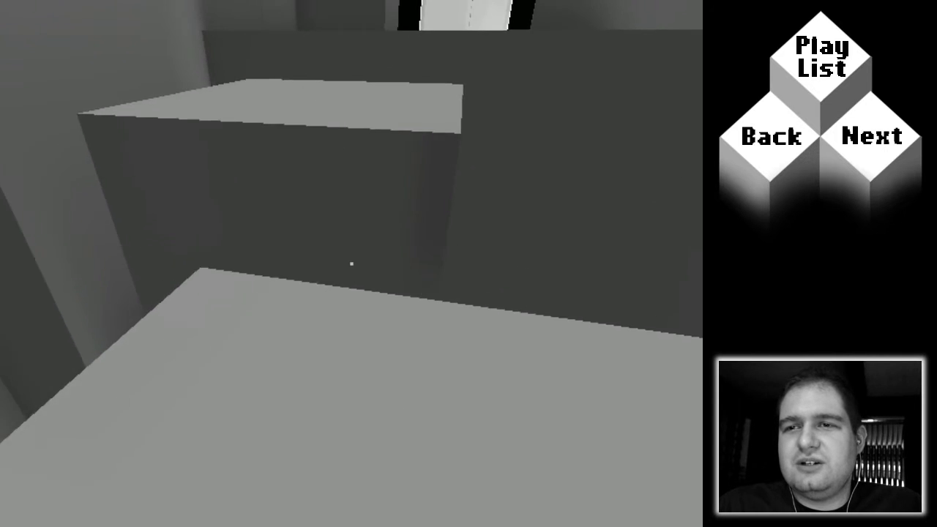
- Move forward among the large grey block platforms toward the higher ledge
key(w)
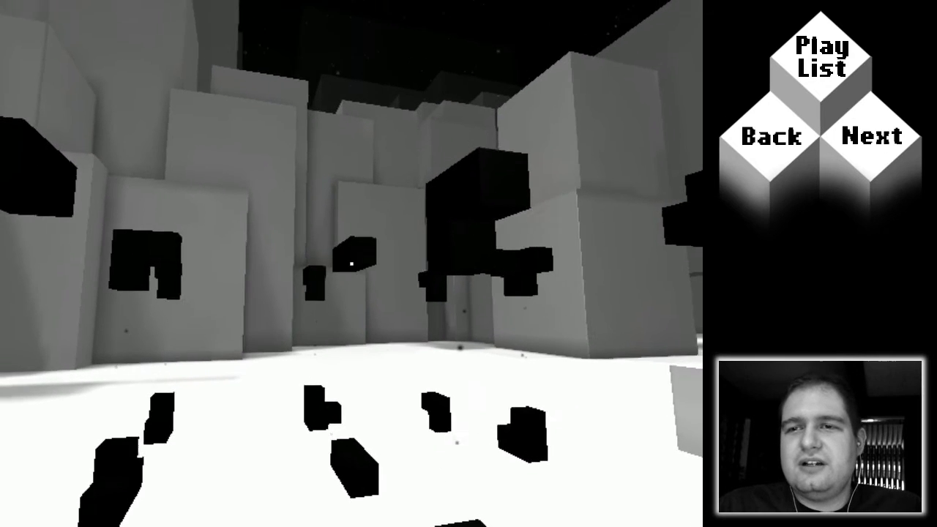
mouse_move(366, 264)
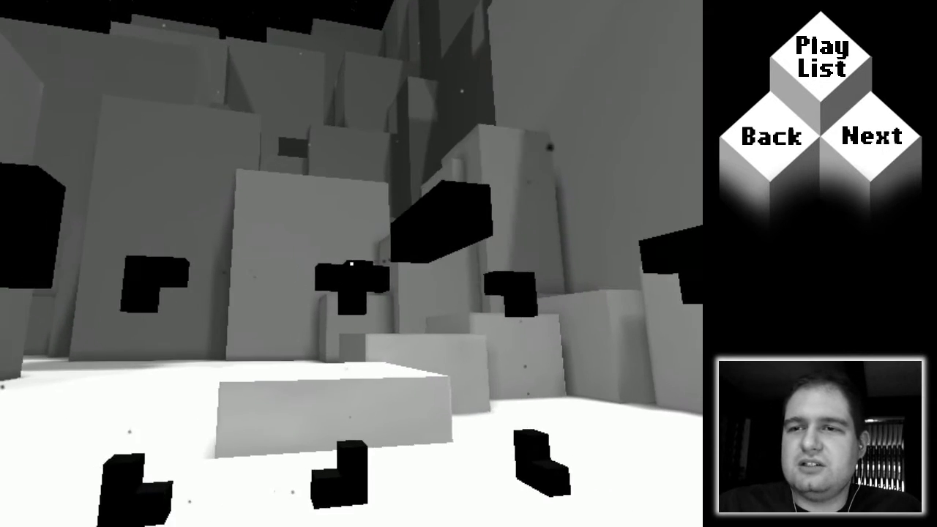
mouse_move(352, 264)
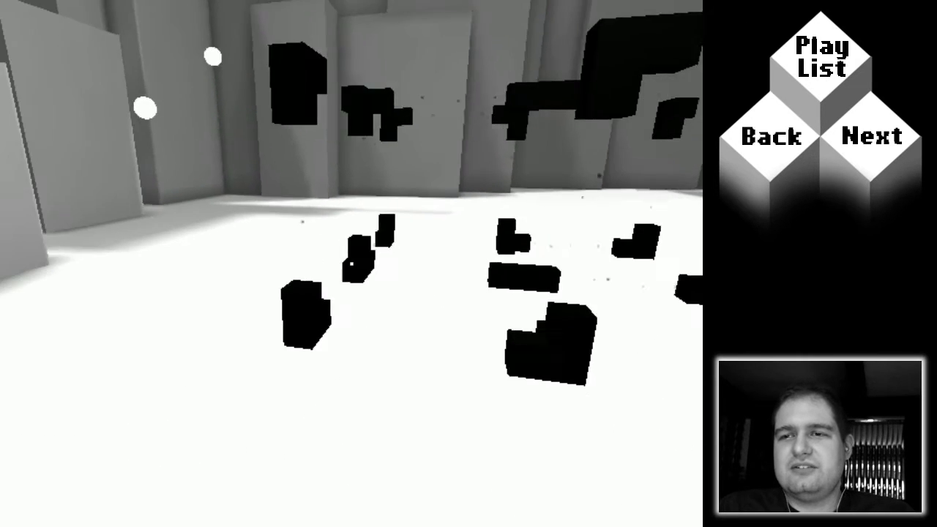
mouse_move(352, 264)
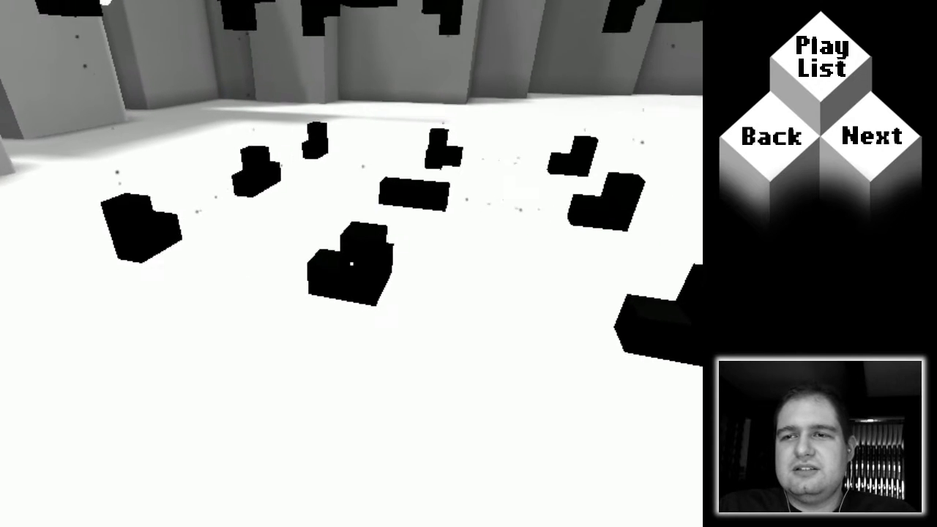